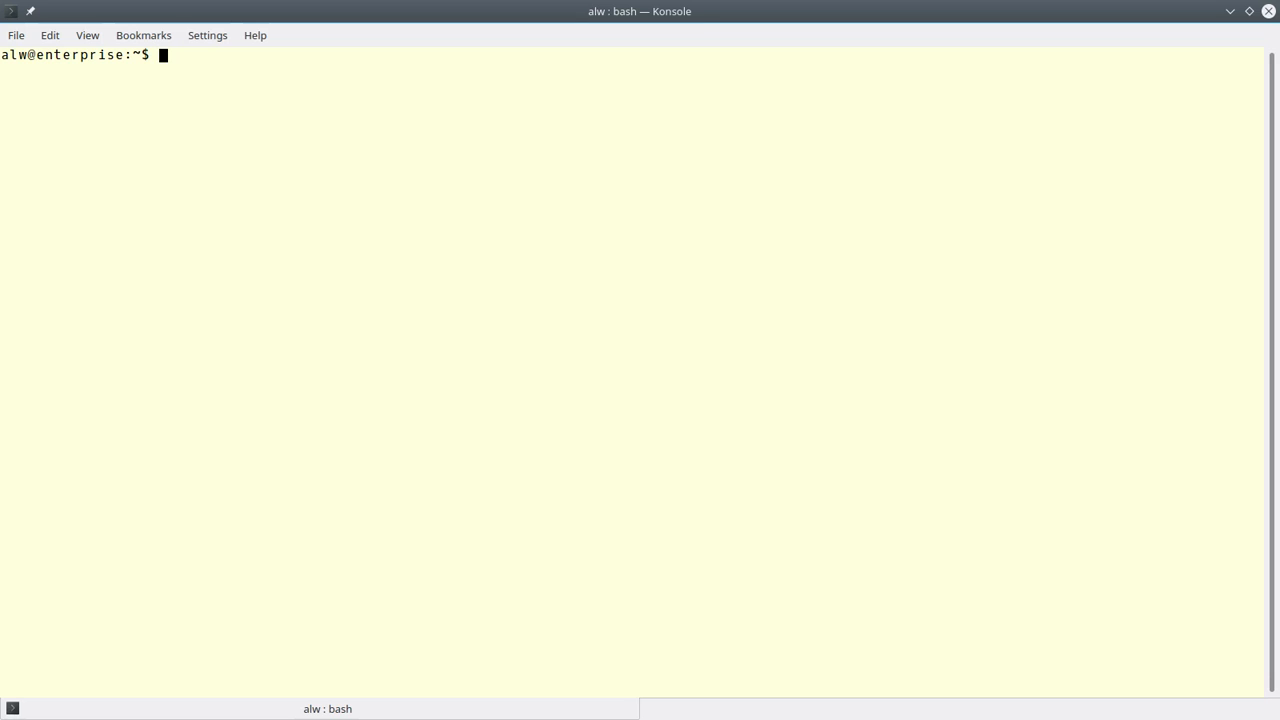
{"action": "type", "text": "ge"}
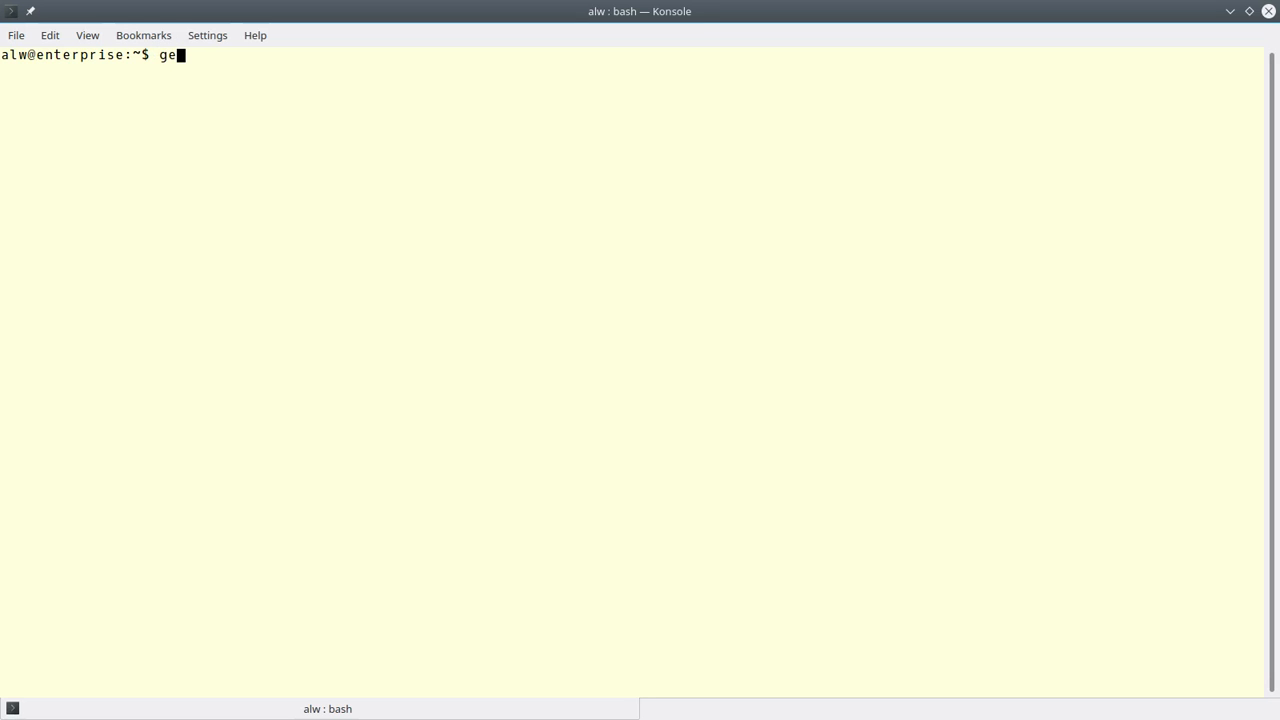
{"action": "type", "text": "it clone"}
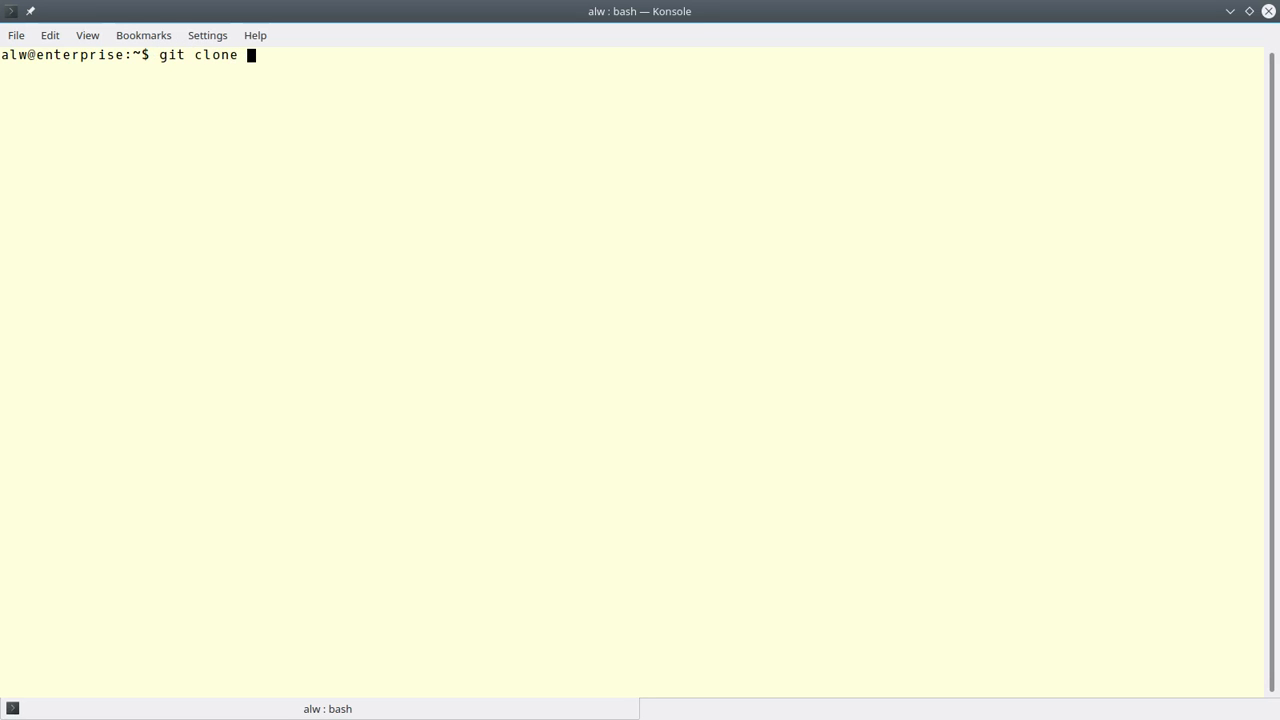
{"action": "type", "text": "https://github.com/wd5gnr/pathedit.git"}
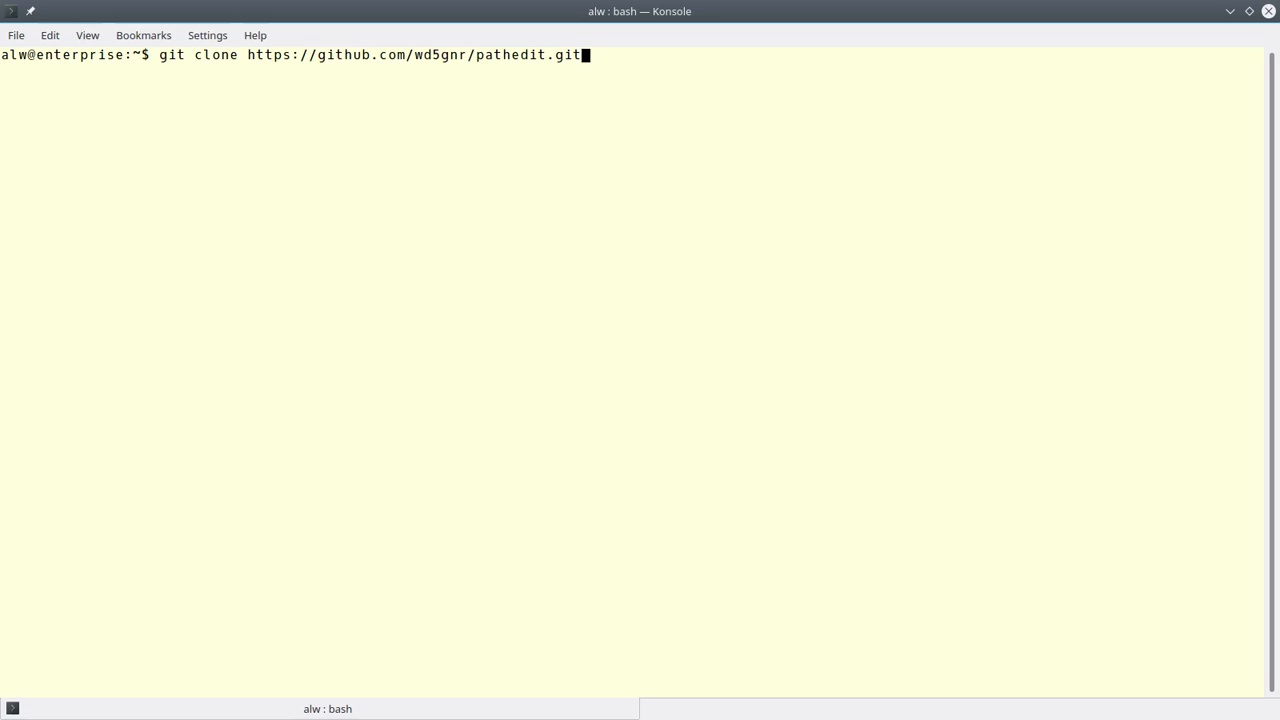
{"action": "key", "text": "Return"}
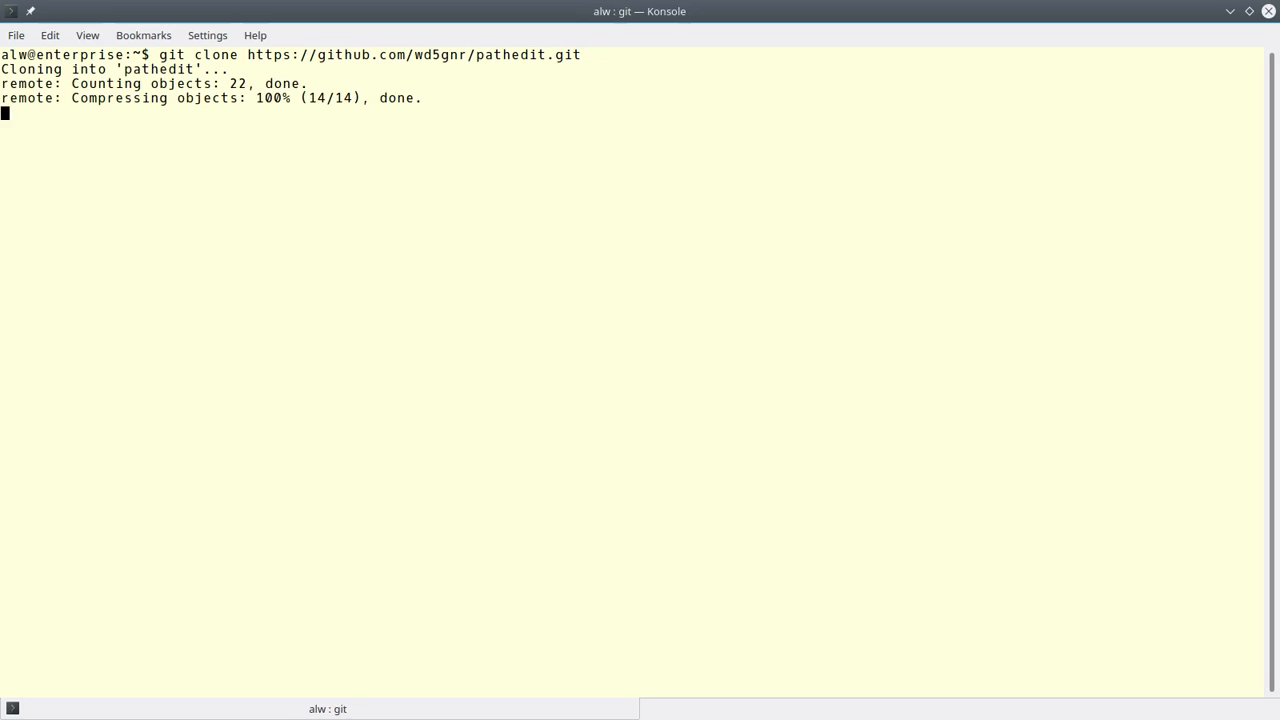
{"action": "type", "text": "cd pathedit"}
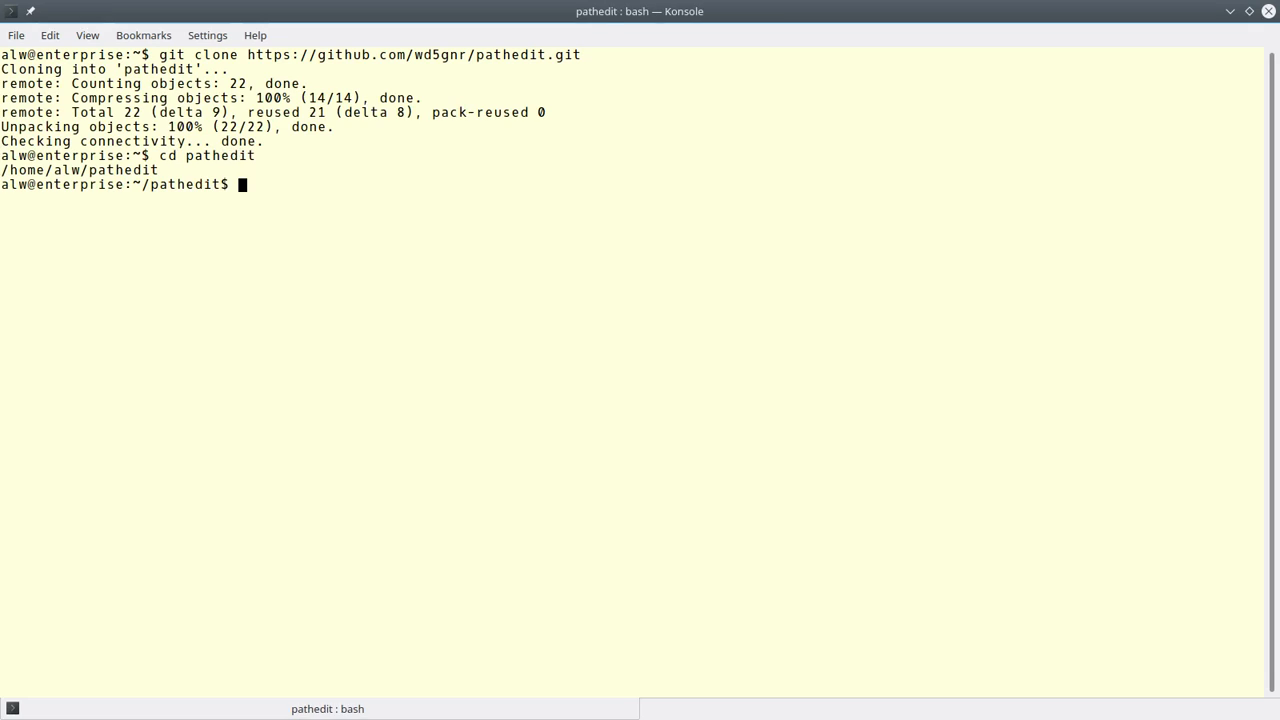
- List the pathedit folder contents with ls and ls -l
{"action": "type", "text": "ls"}
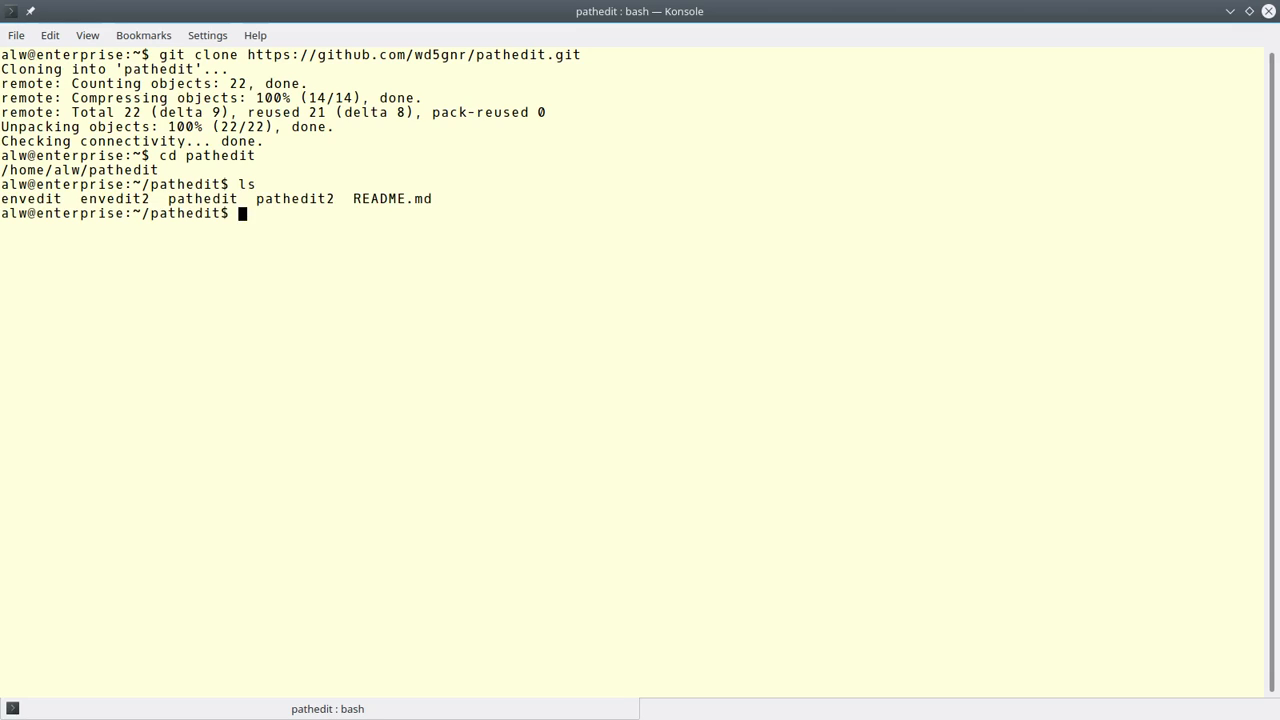
{"action": "type", "text": "ls -l"}
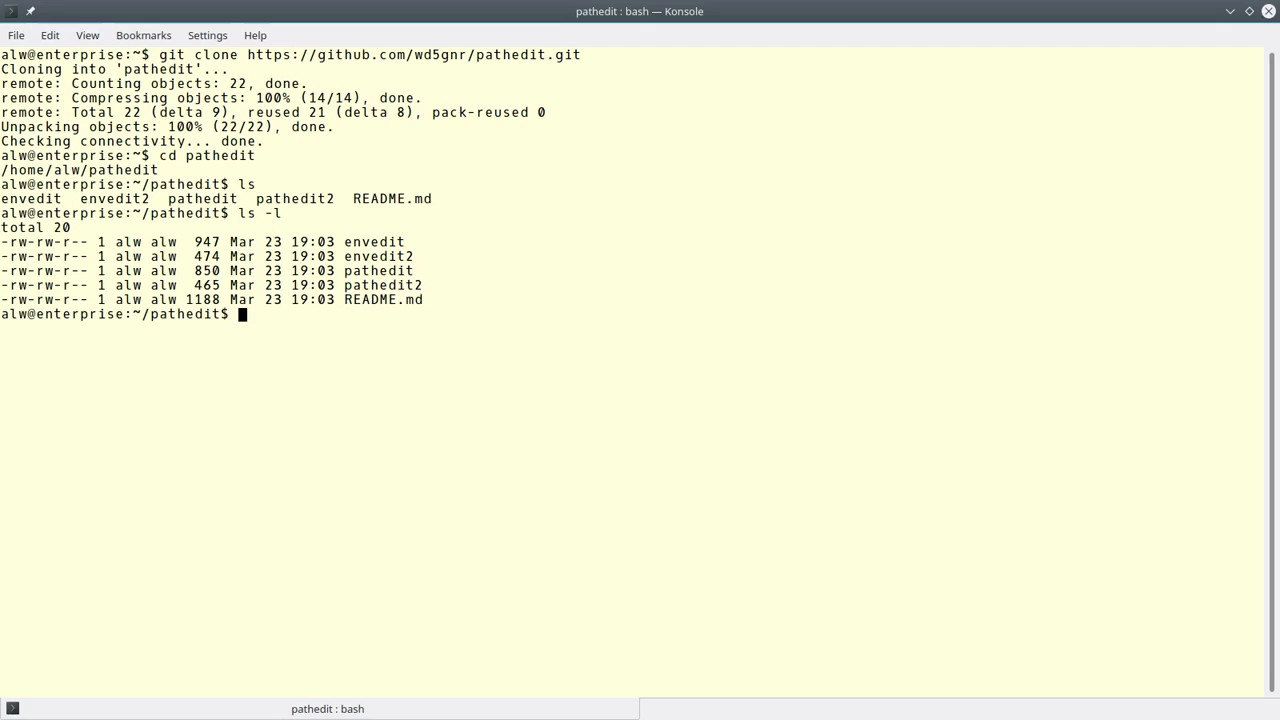
{"action": "type", "text": "."}
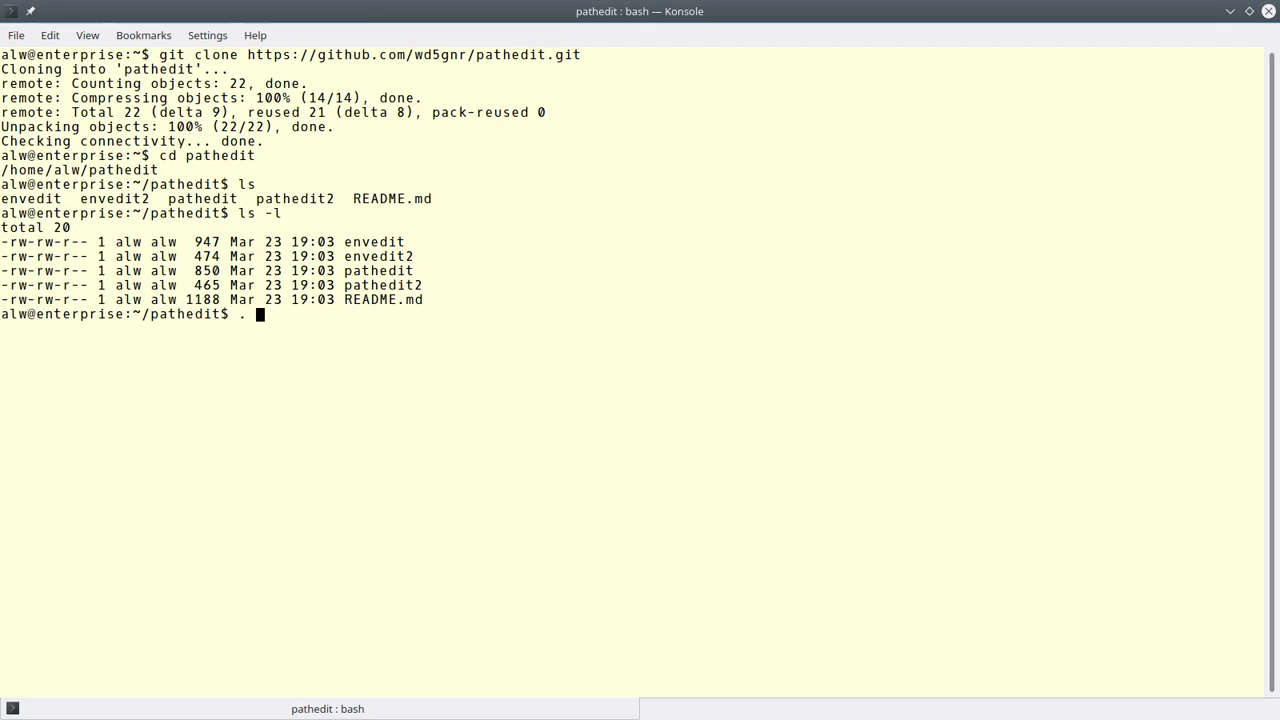
{"action": "type", "text": "sou"}
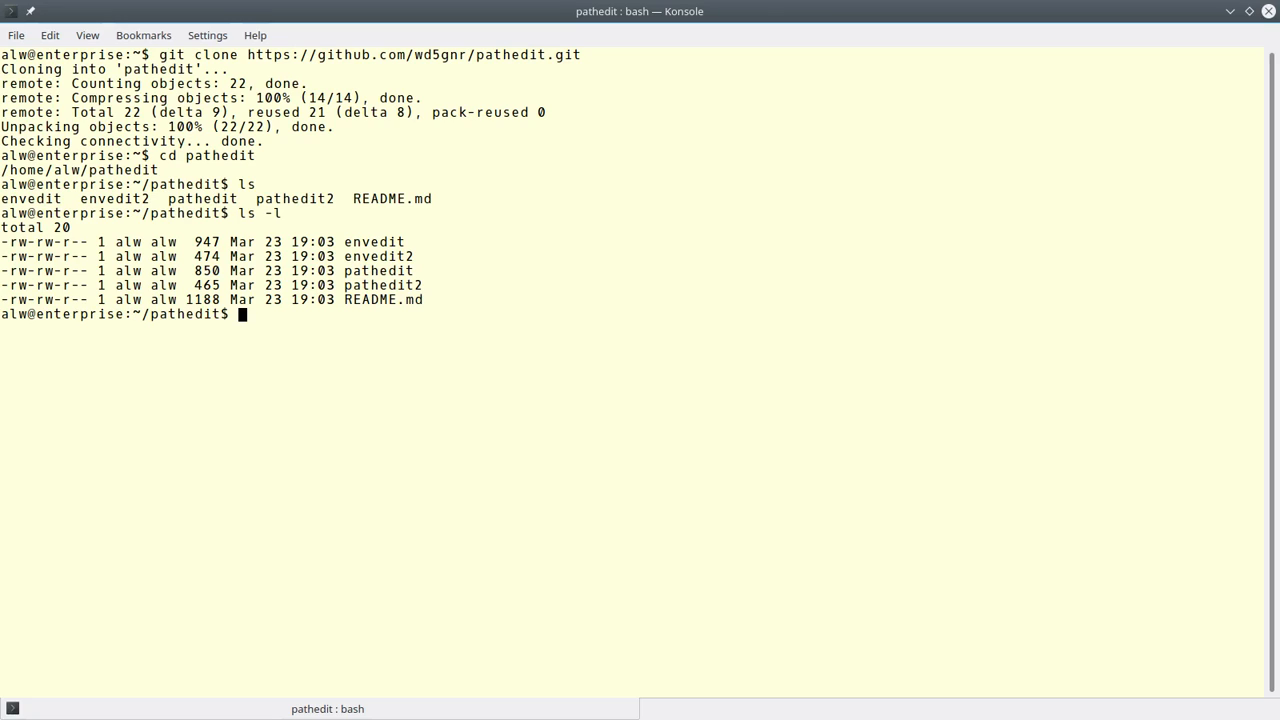
- Source ./pathedit with the alias option and run pathed to edit PATH in Emacs
{"action": "type", "text": "."}
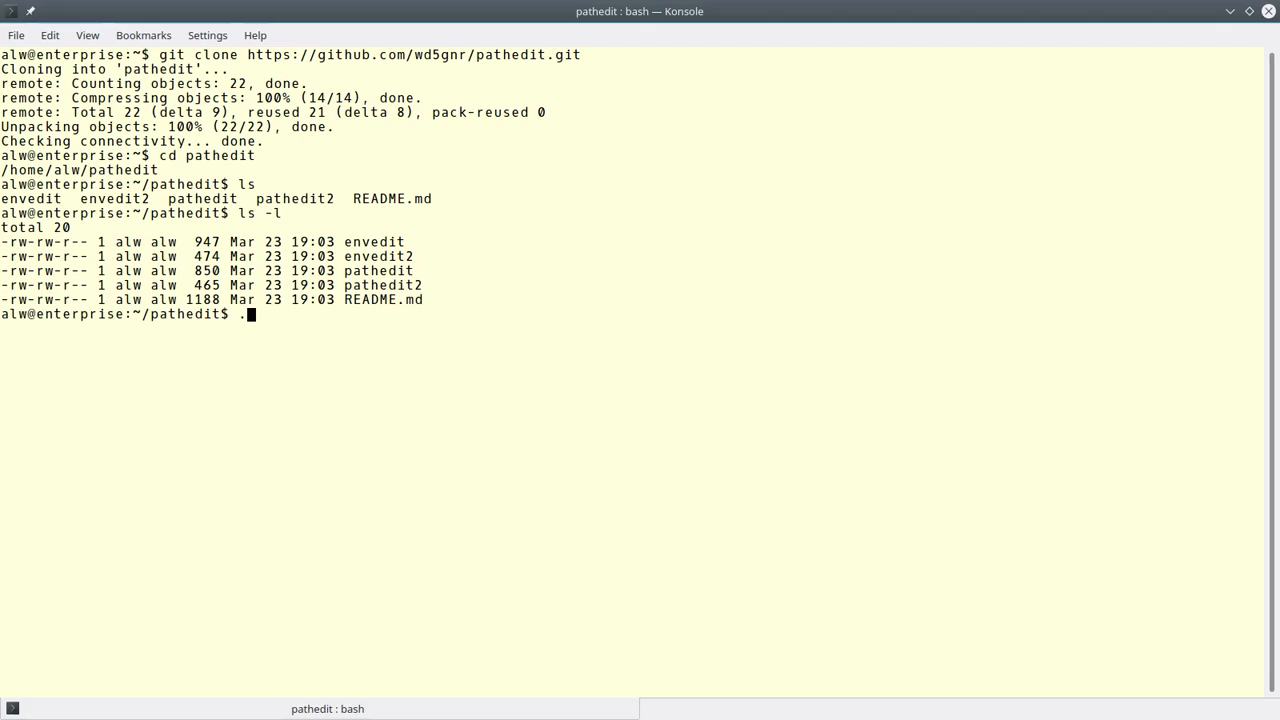
{"action": "key", "text": "BackSpace"}
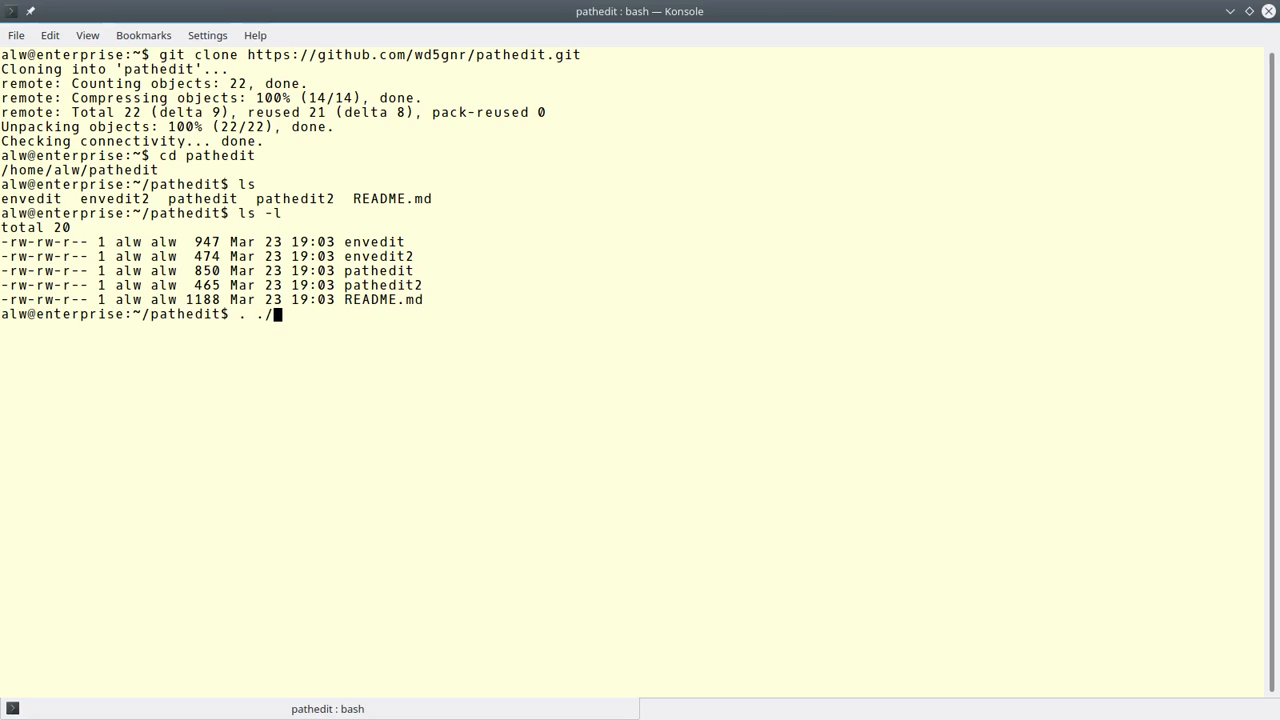
{"action": "type", "text": "path"}
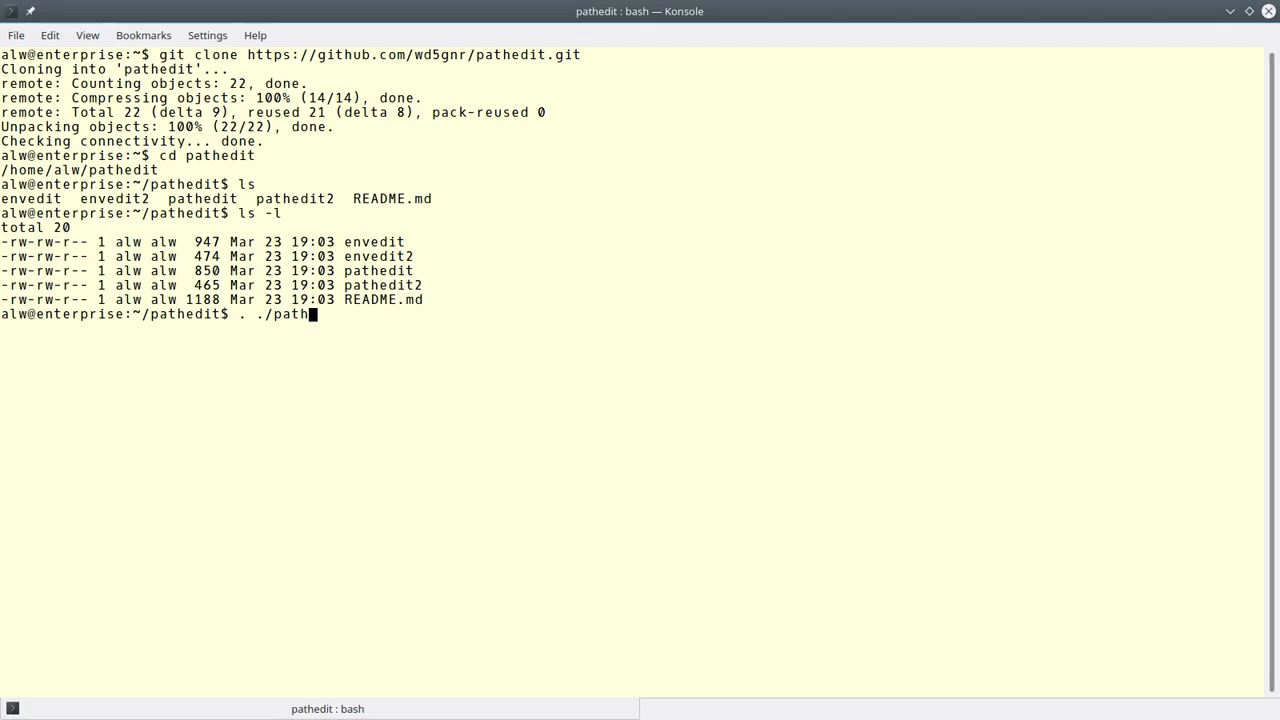
{"action": "type", "text": "edit"}
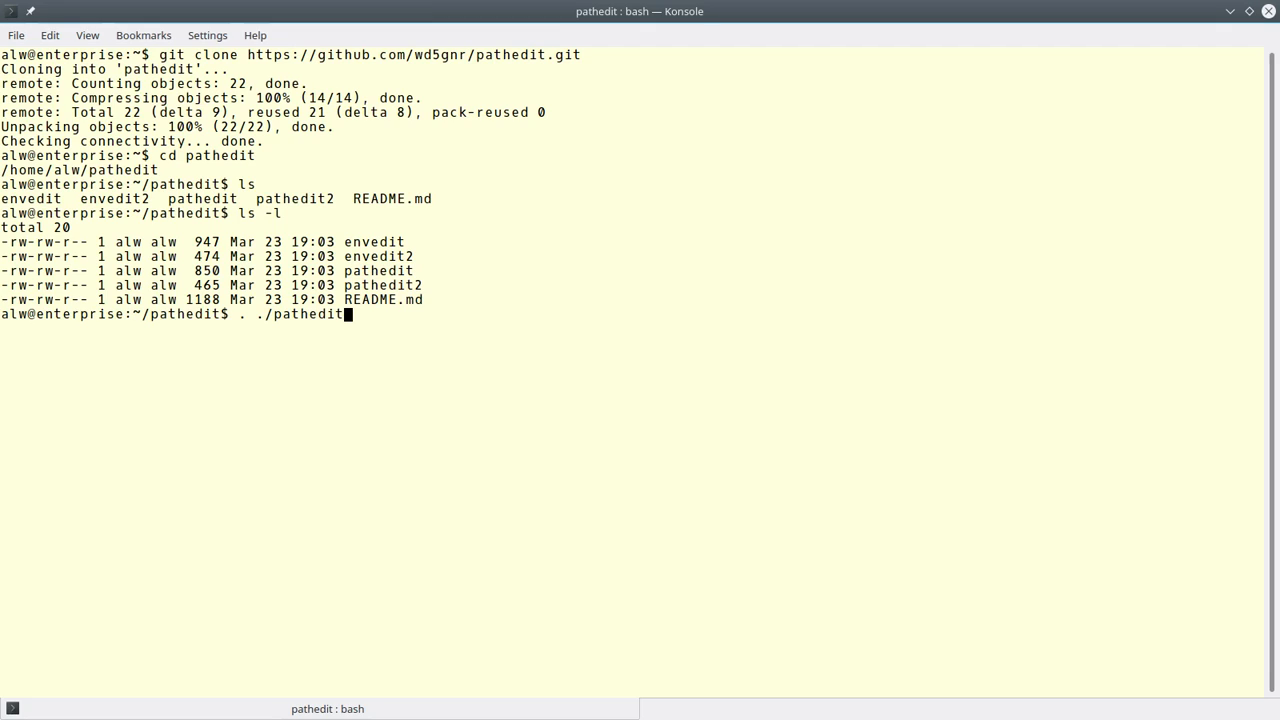
{"action": "type", "text": "alias"}
{"action": "type", "text": "path"}
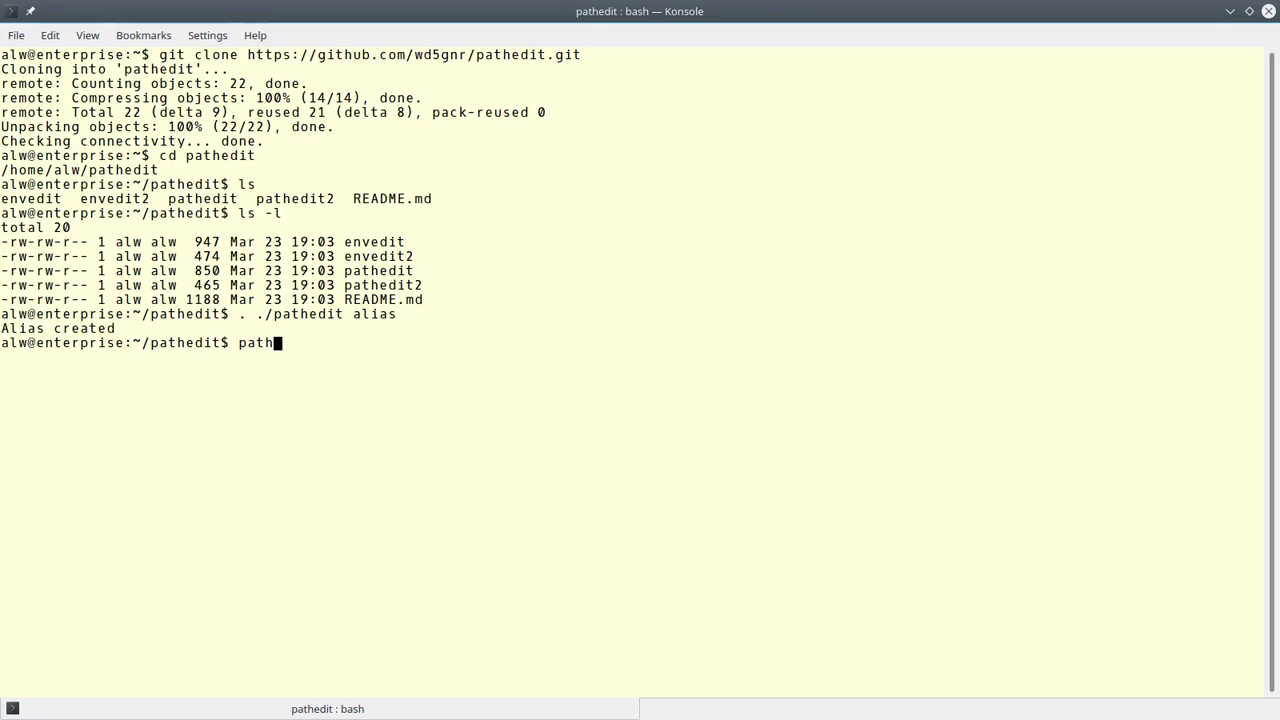
{"action": "type", "text": "ed"}
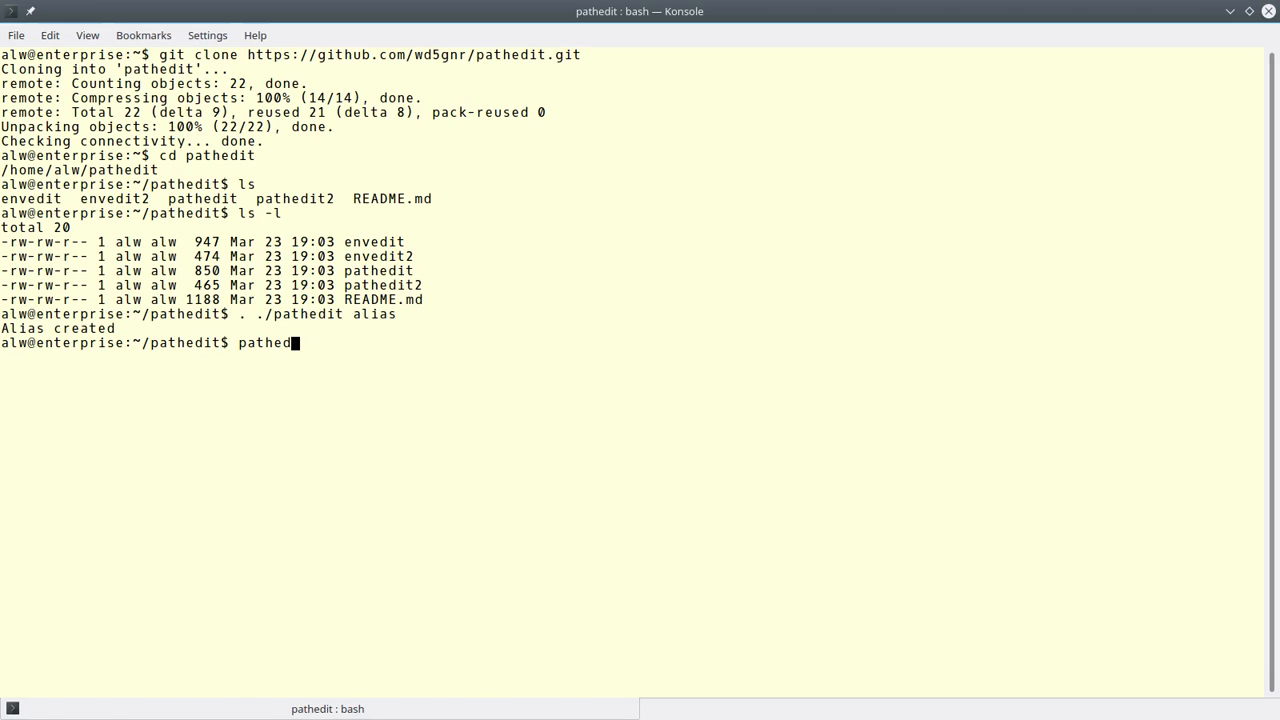
{"action": "key", "text": "Return"}
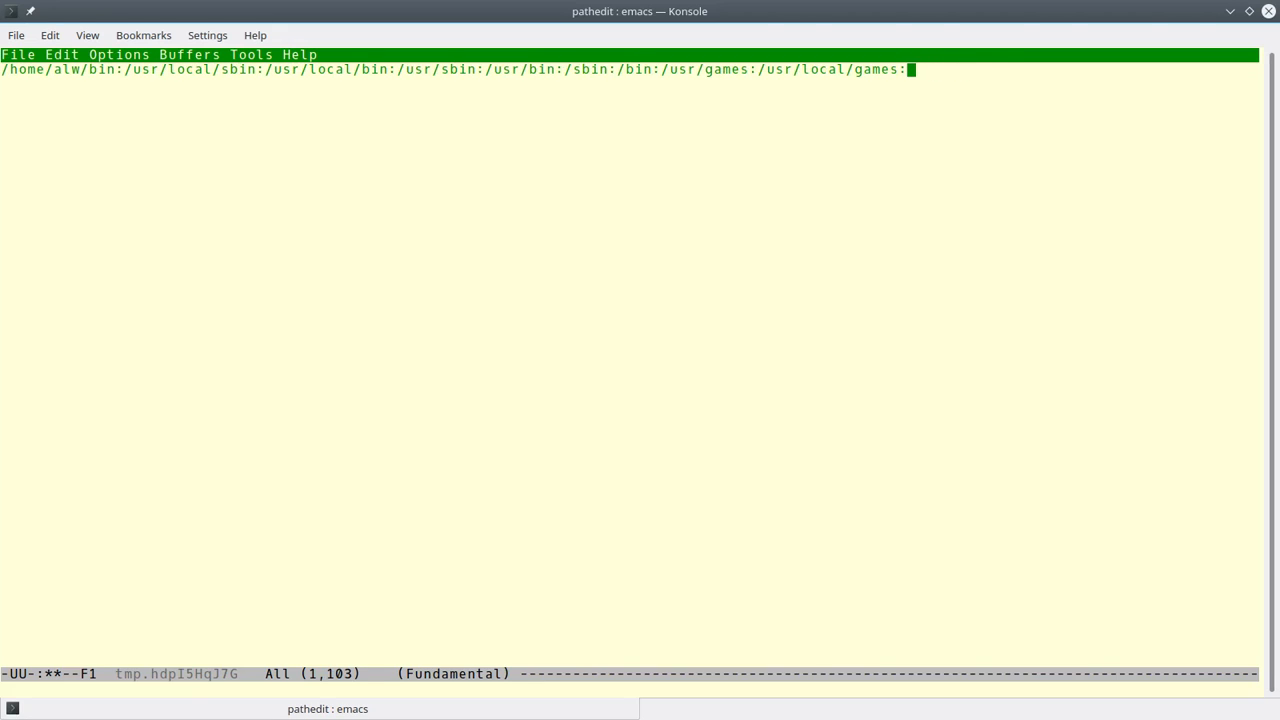
- Append /usr/local/mybin to the PATH in Emacs, save, and exit
{"action": "type", "text": "/usr/lo"}
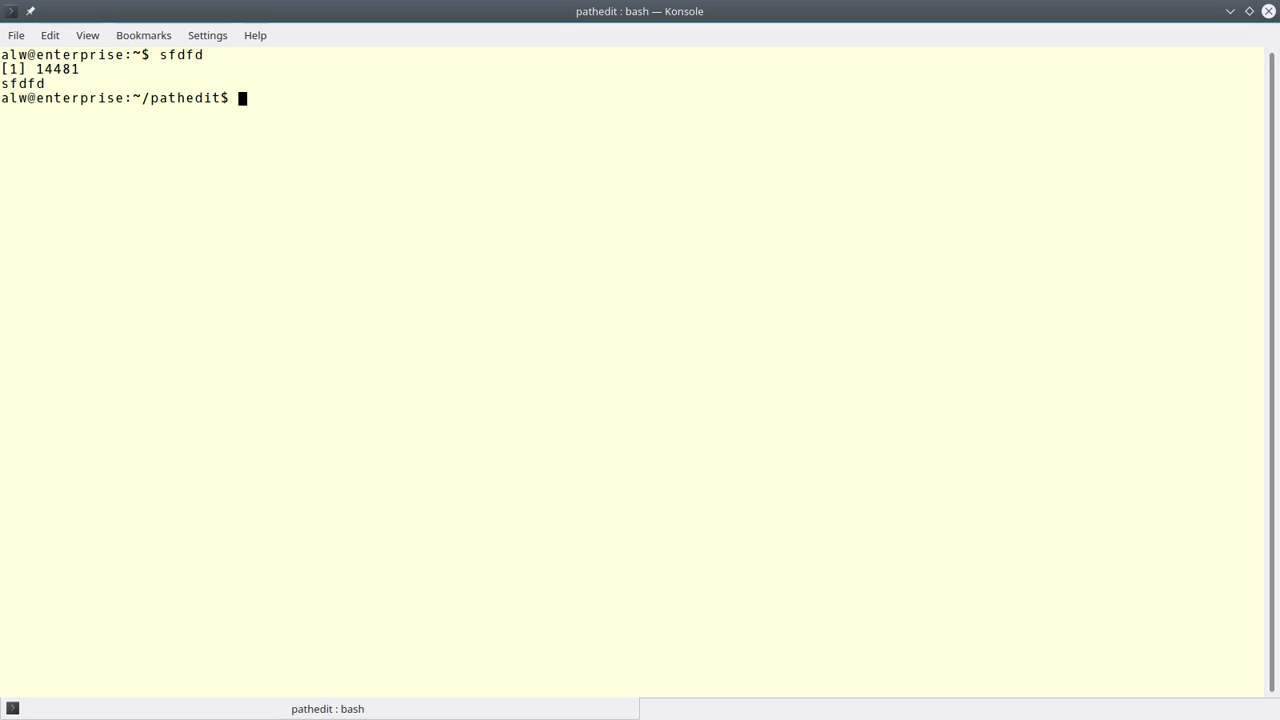
- Echo $PATH to confirm /usr/local/mybin, then source envedit with its alias option
{"action": "type", "text": "echo $PATH"}
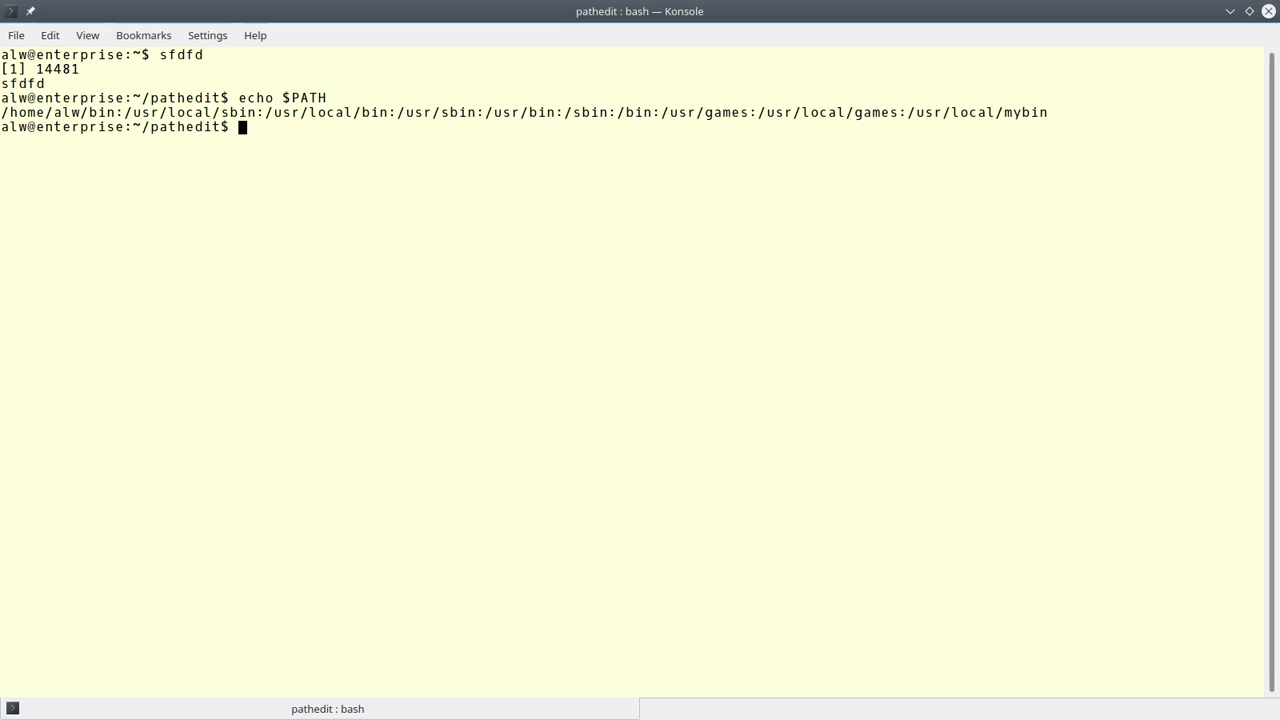
{"action": "type", "text": "."}
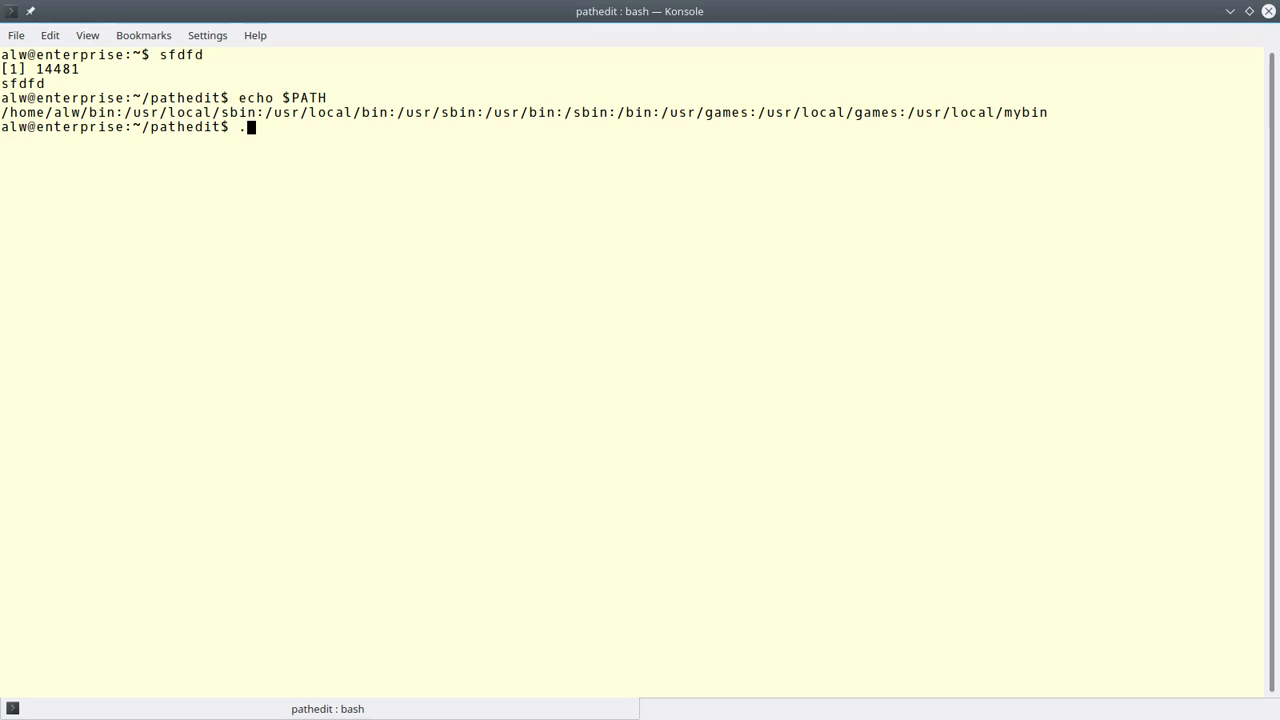
{"action": "type", "text": "./e"}
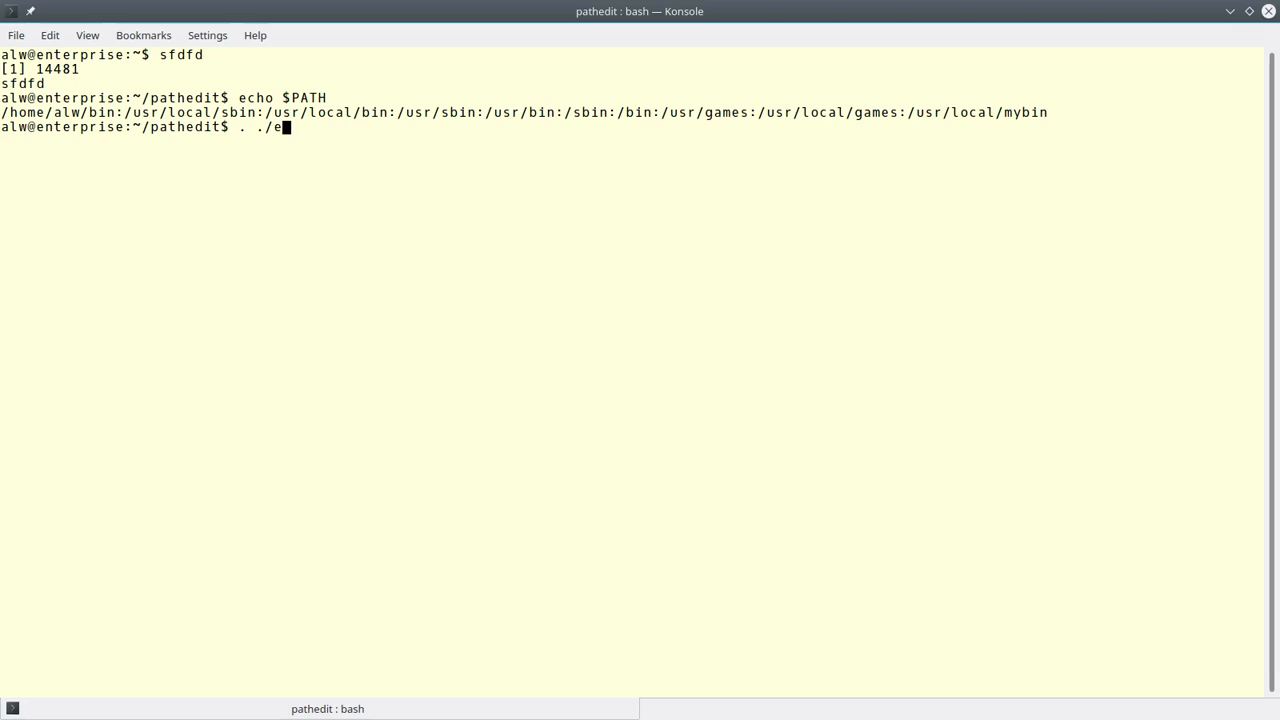
{"action": "key", "text": "Tab"}
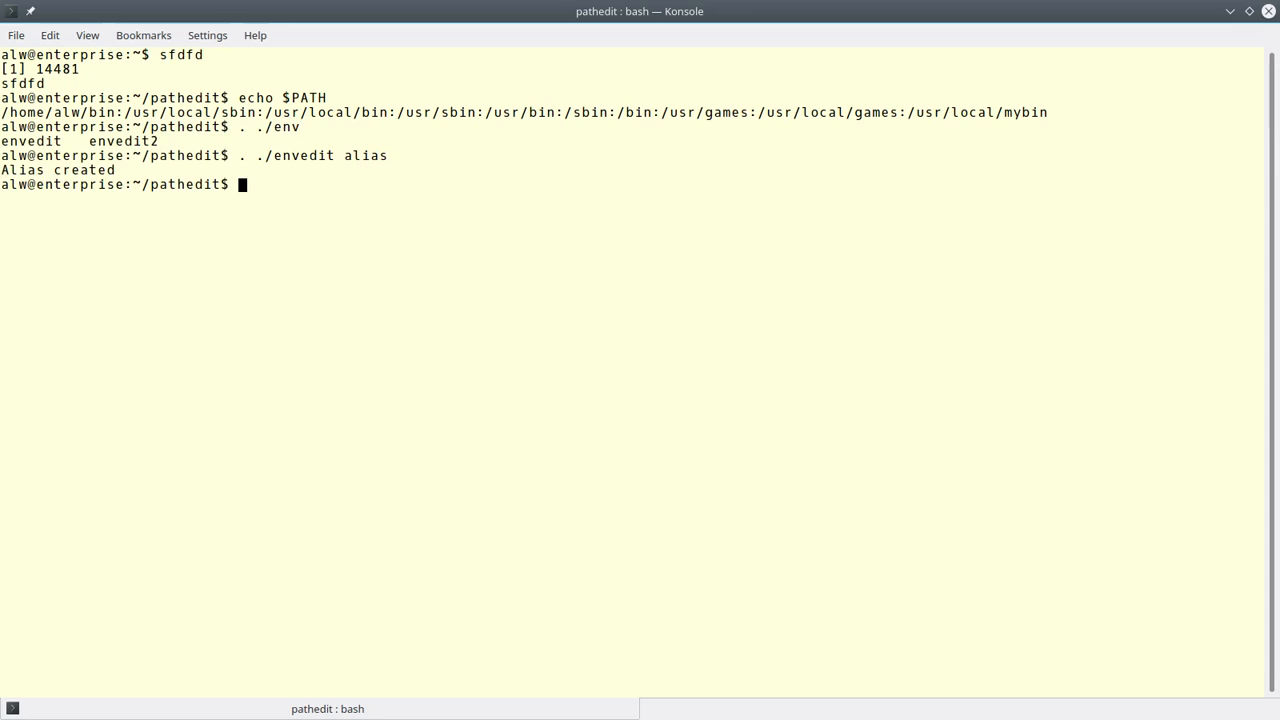
- Run enved PS1, exit without changes, and cancel the stray 'unse' command
{"action": "type", "text": "env"}
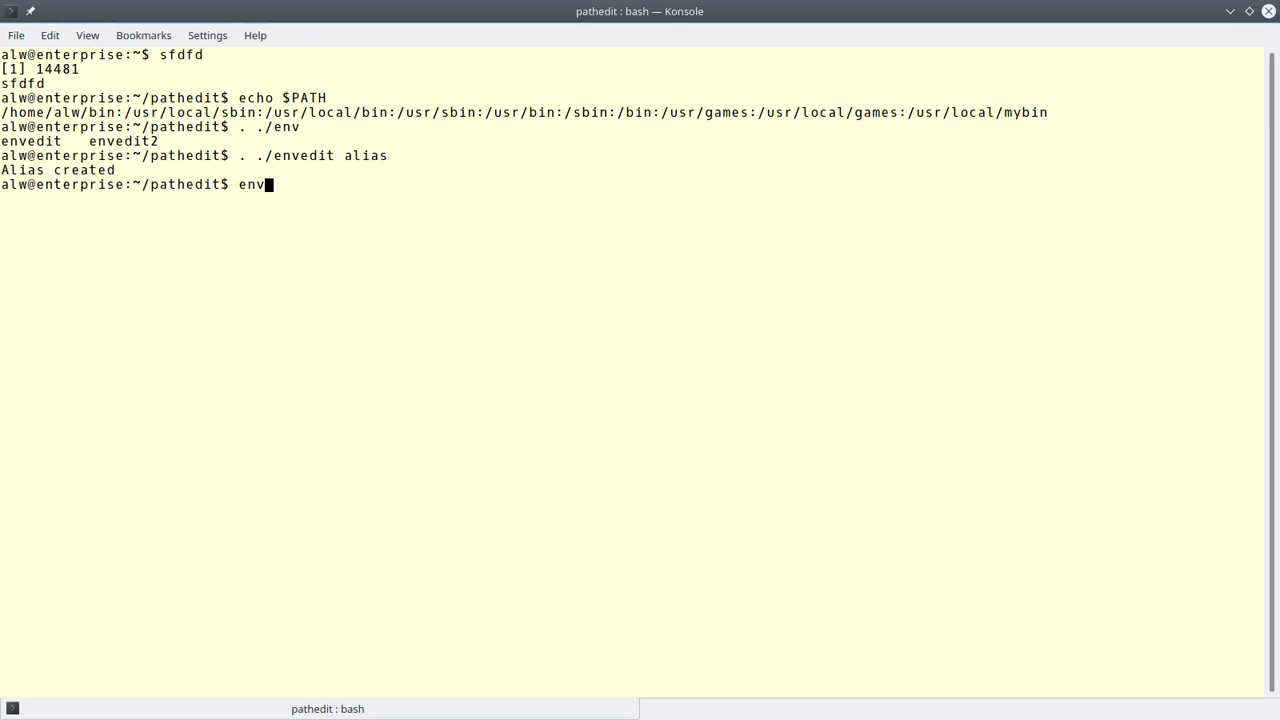
{"action": "type", "text": "ed"}
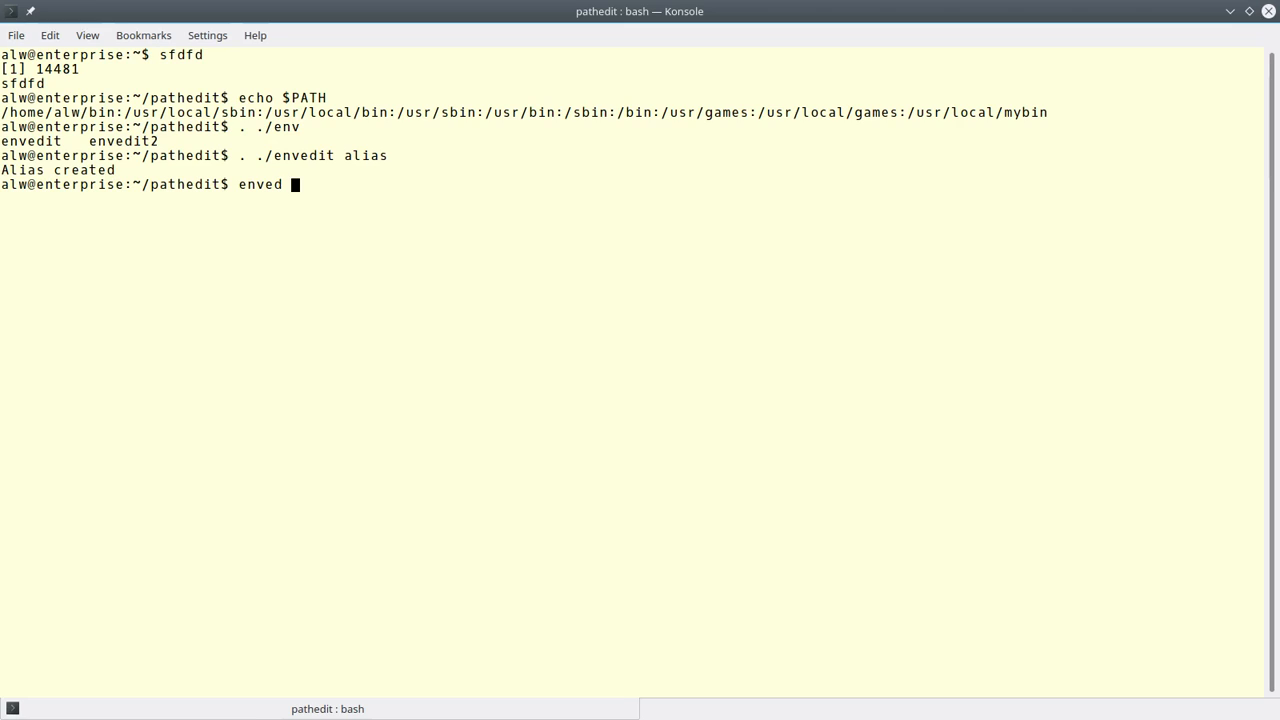
{"action": "type", "text": "PS"}
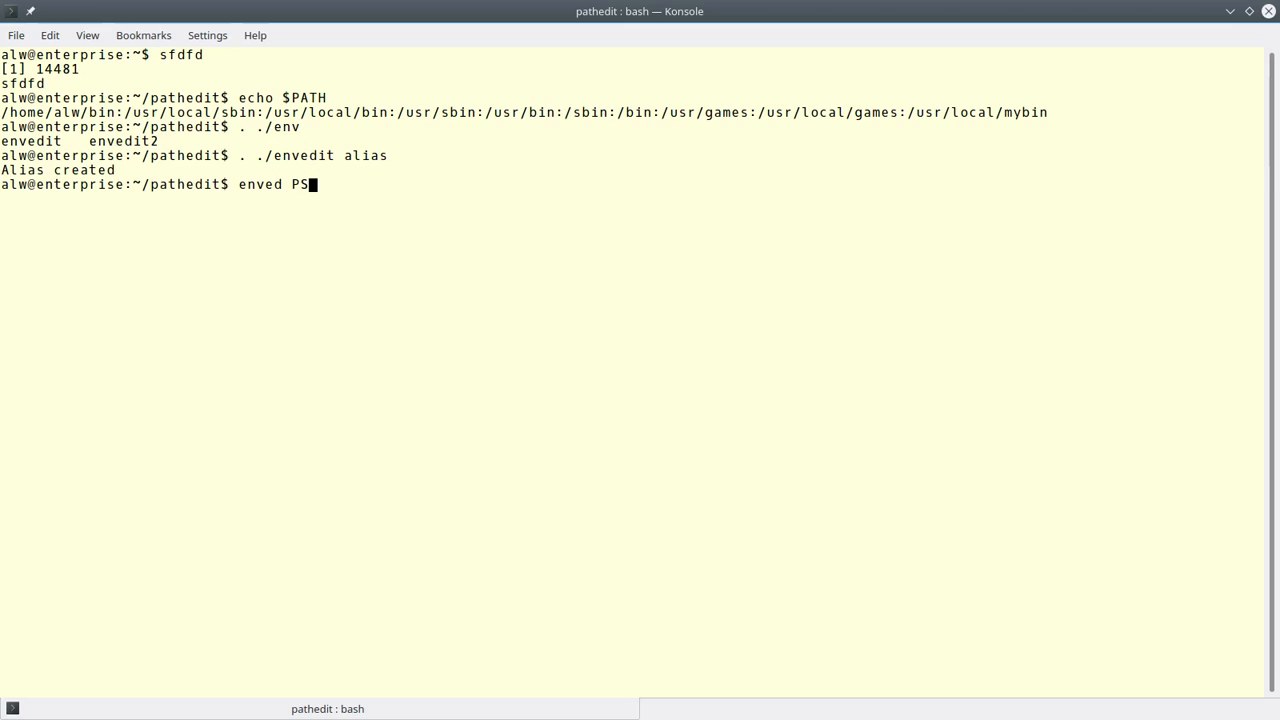
{"action": "type", "text": "1"}
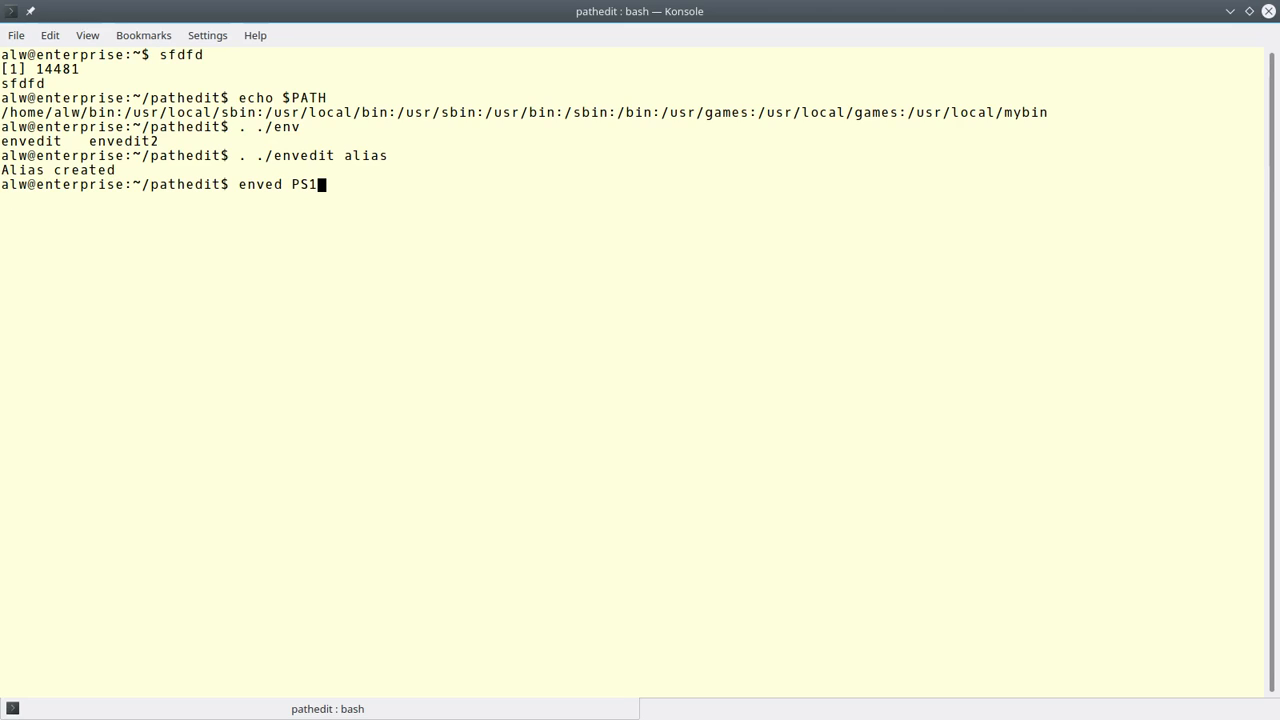
{"action": "key", "text": "Return"}
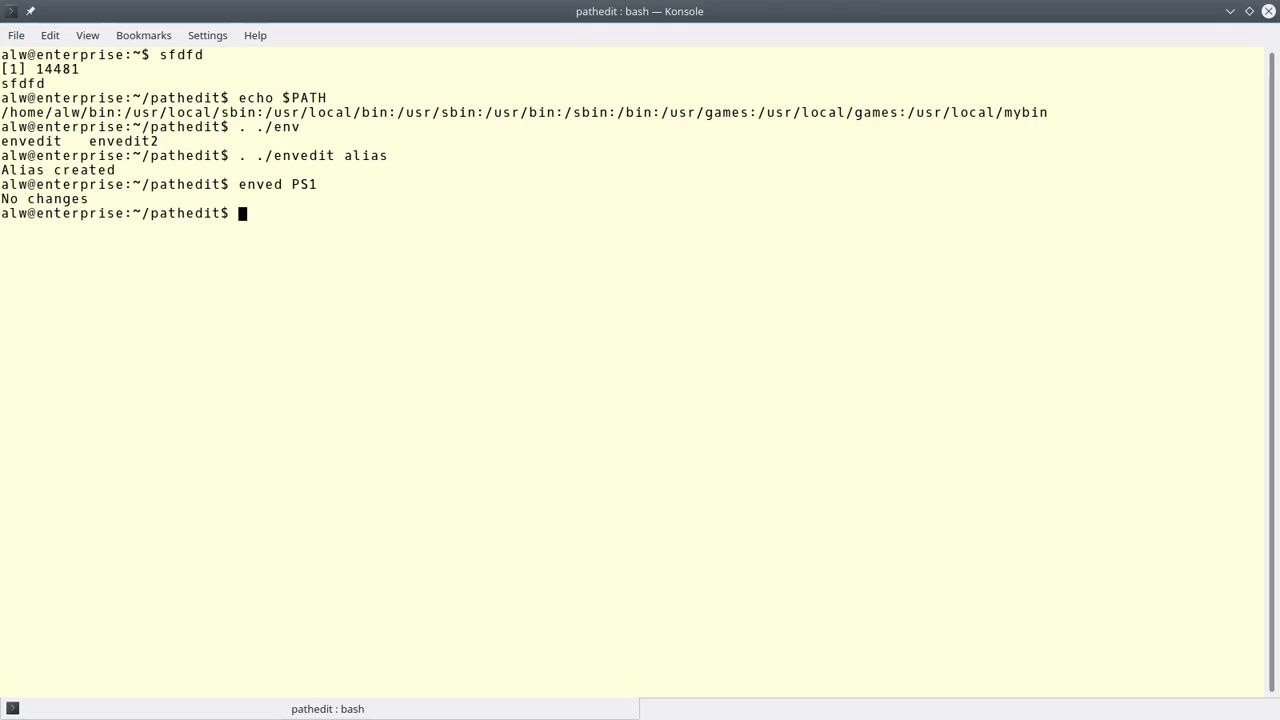
{"action": "type", "text": "unse"}
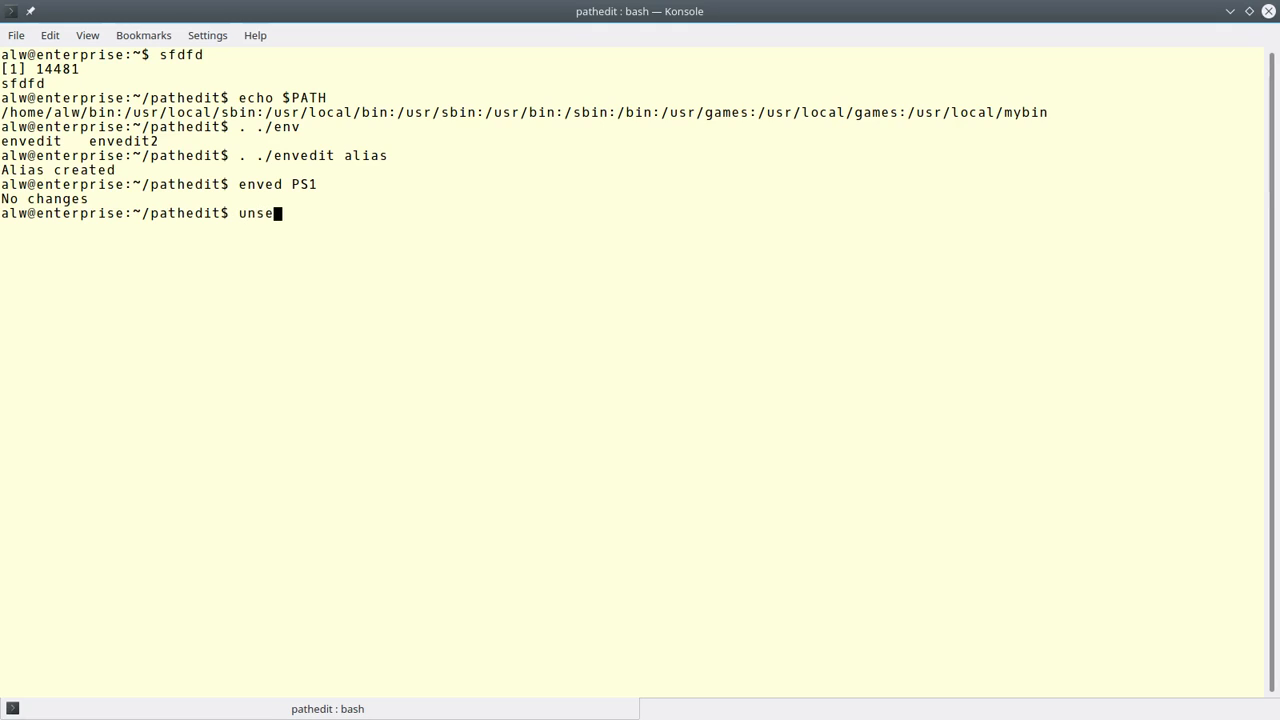
{"action": "key", "text": "ctrl+c"}
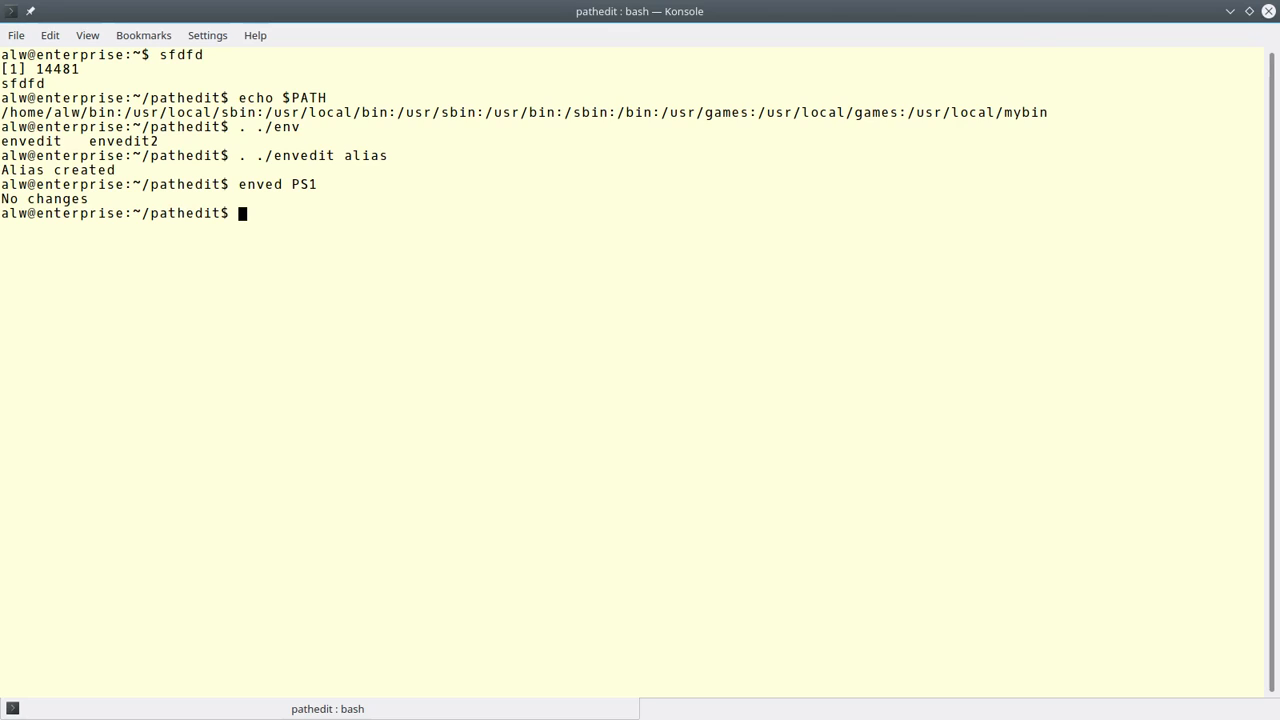
- Source pathedit2 with the alias option, run pathed, cancel, and rerun pathed
{"action": "type", "text": ". ./"}
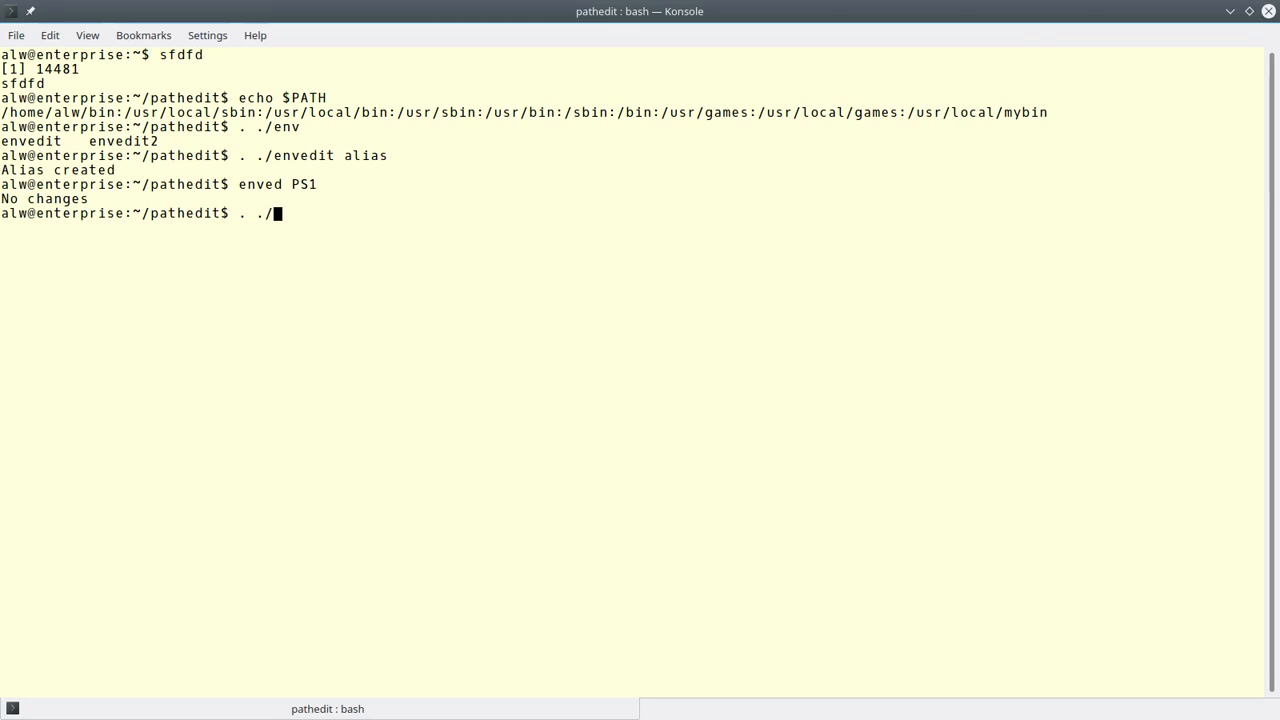
{"action": "type", "text": "pathedit2 alias"}
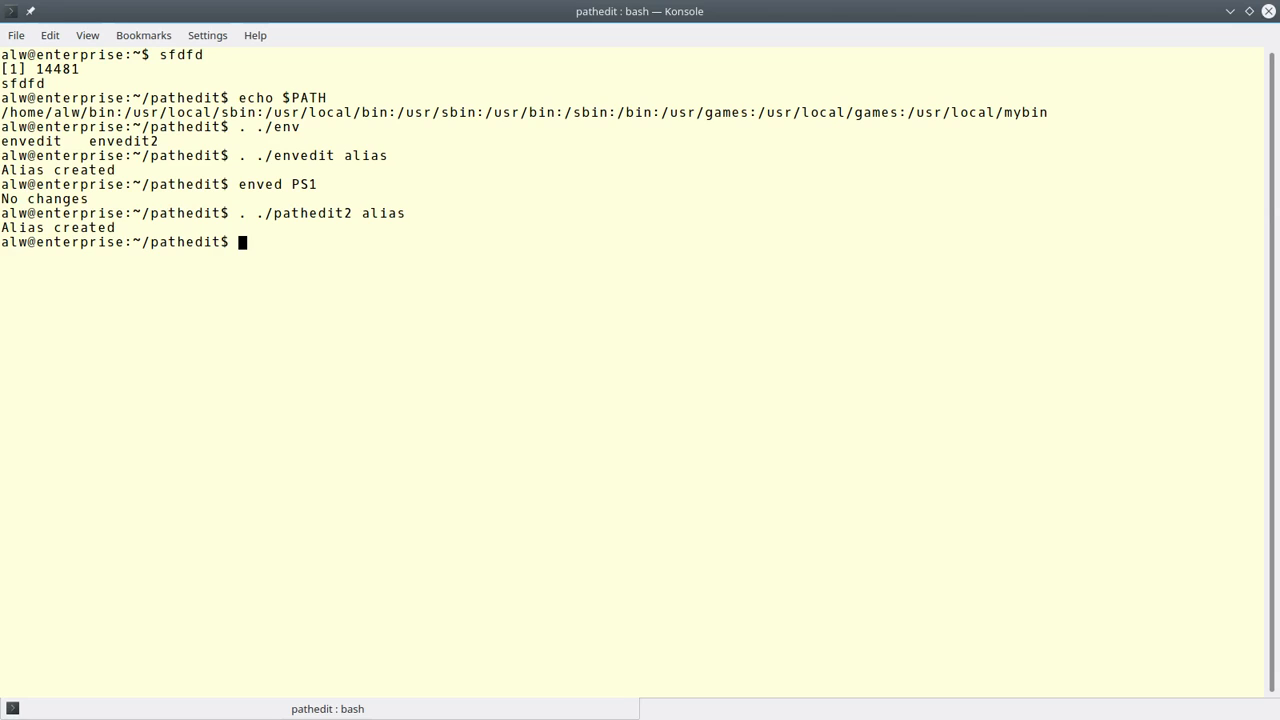
{"action": "type", "text": "path"}
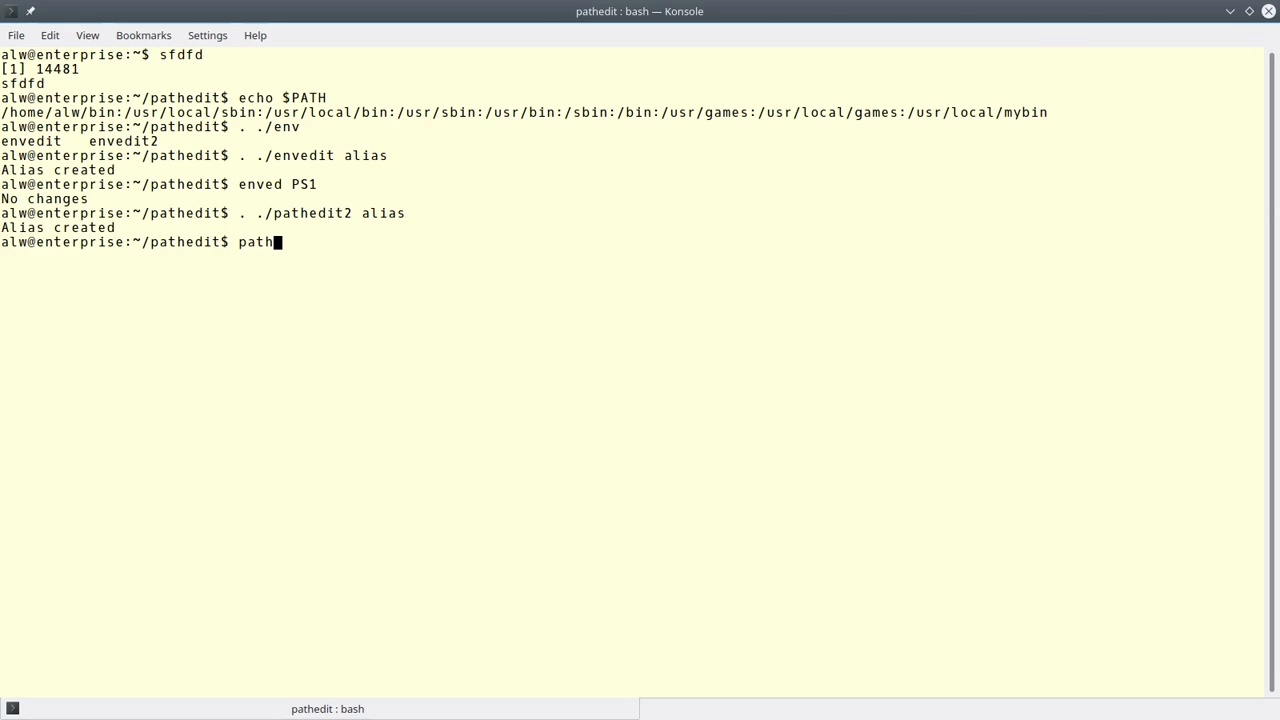
{"action": "type", "text": "ed"}
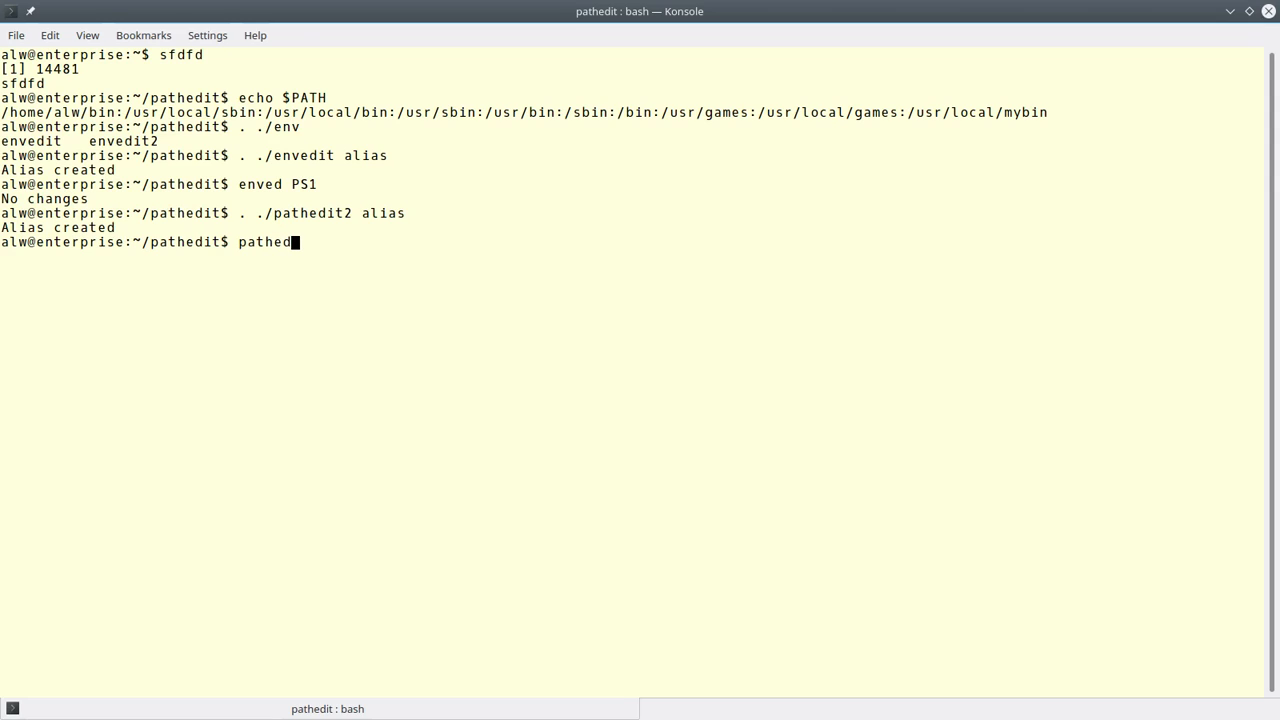
{"action": "key", "text": "Return"}
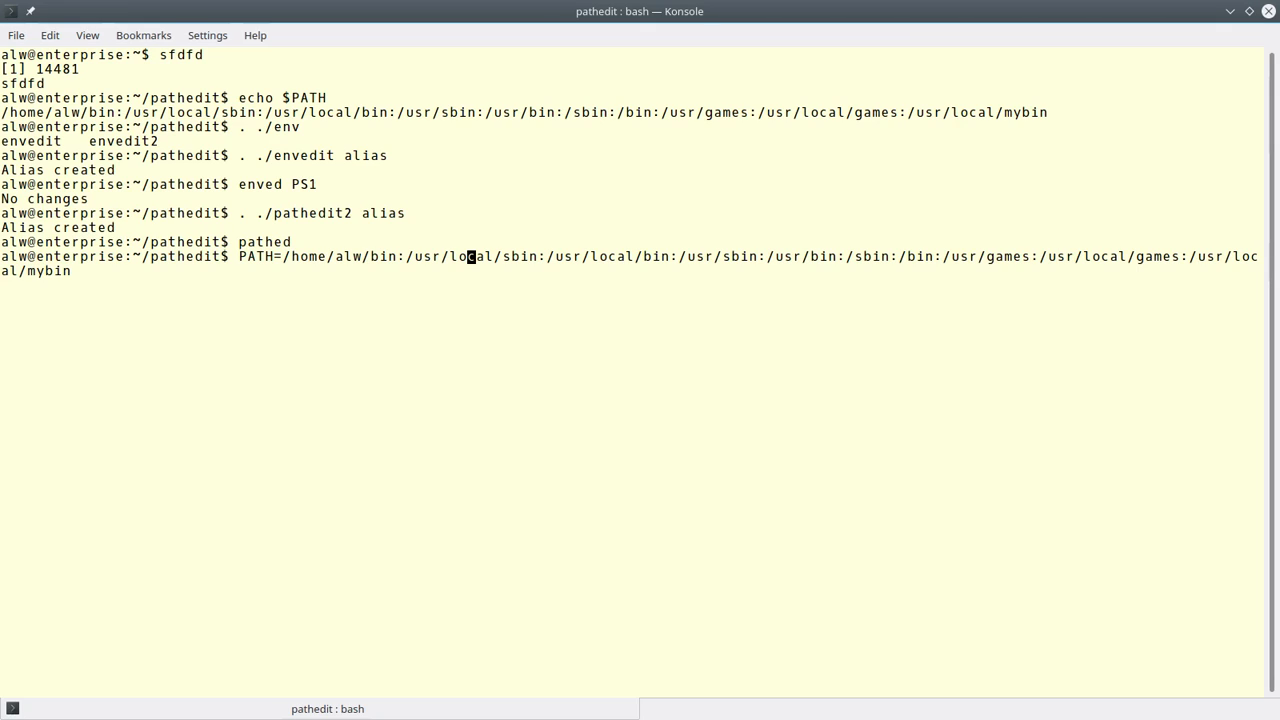
{"action": "key", "text": "ctrl+c"}
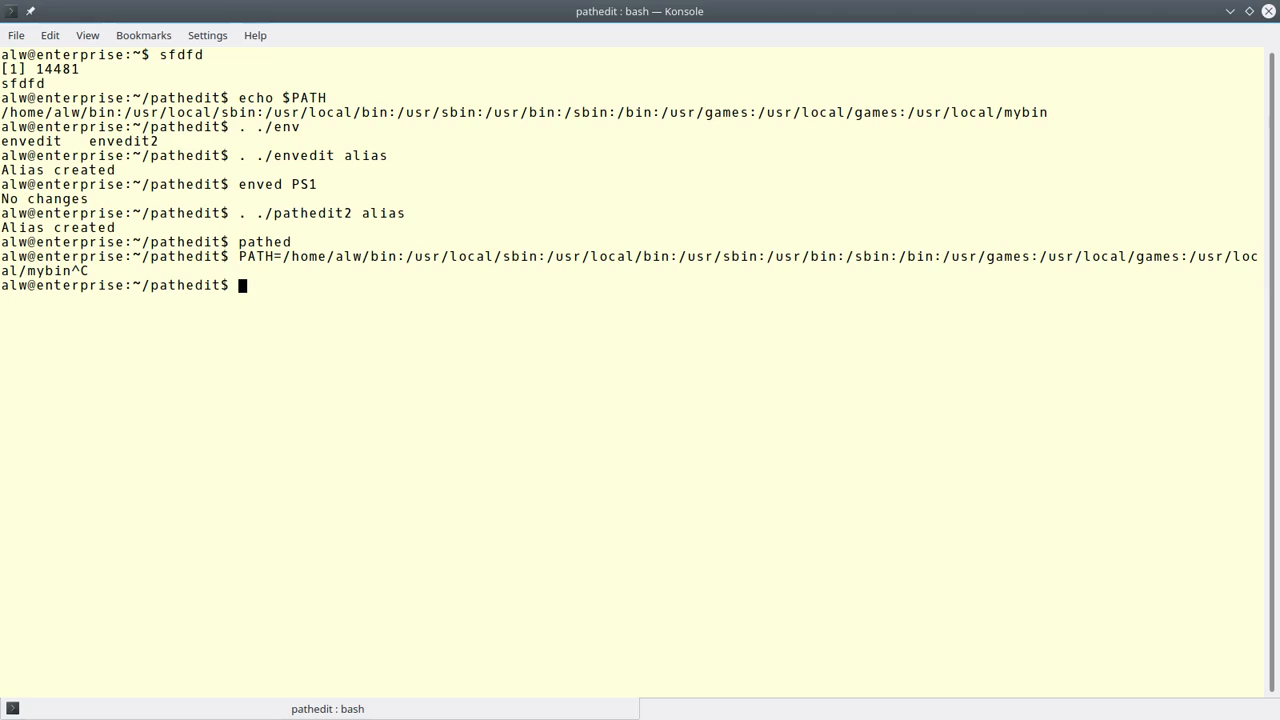
{"action": "type", "text": "pathed"}
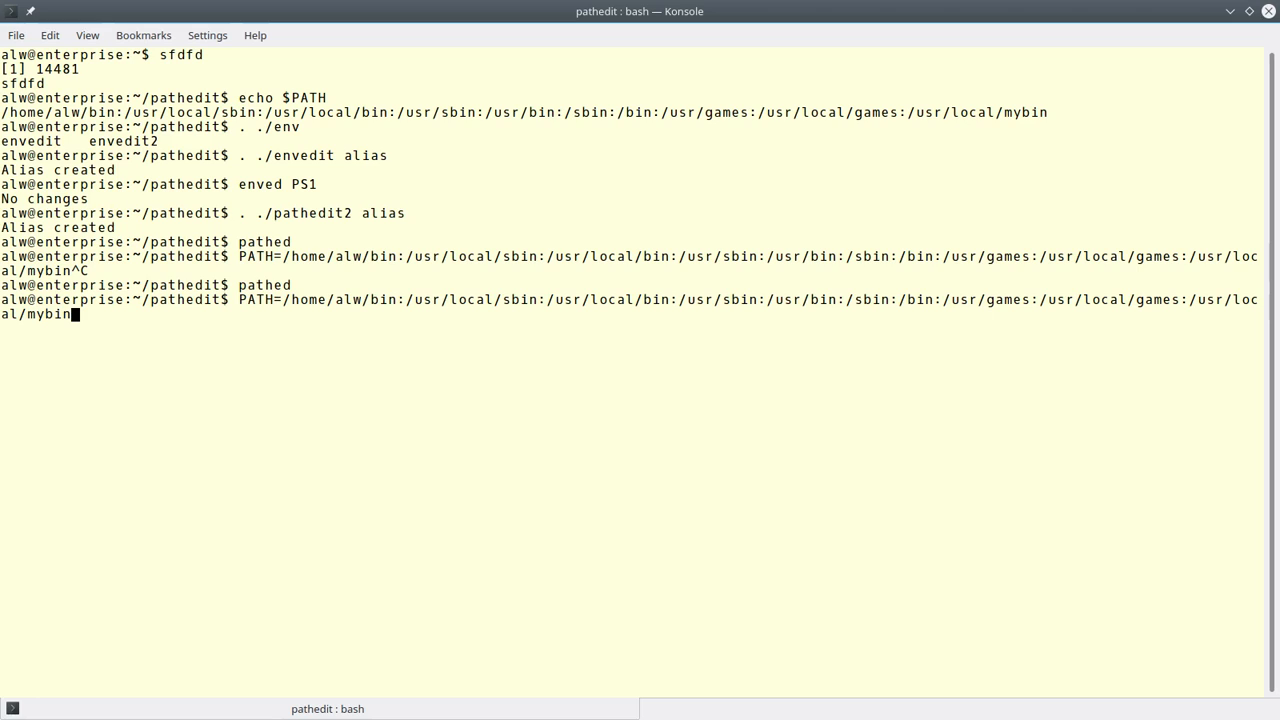
- Accept the PATH with /usr/local/mybin removed and type echo $PATH to check
{"action": "key", "text": "Return"}
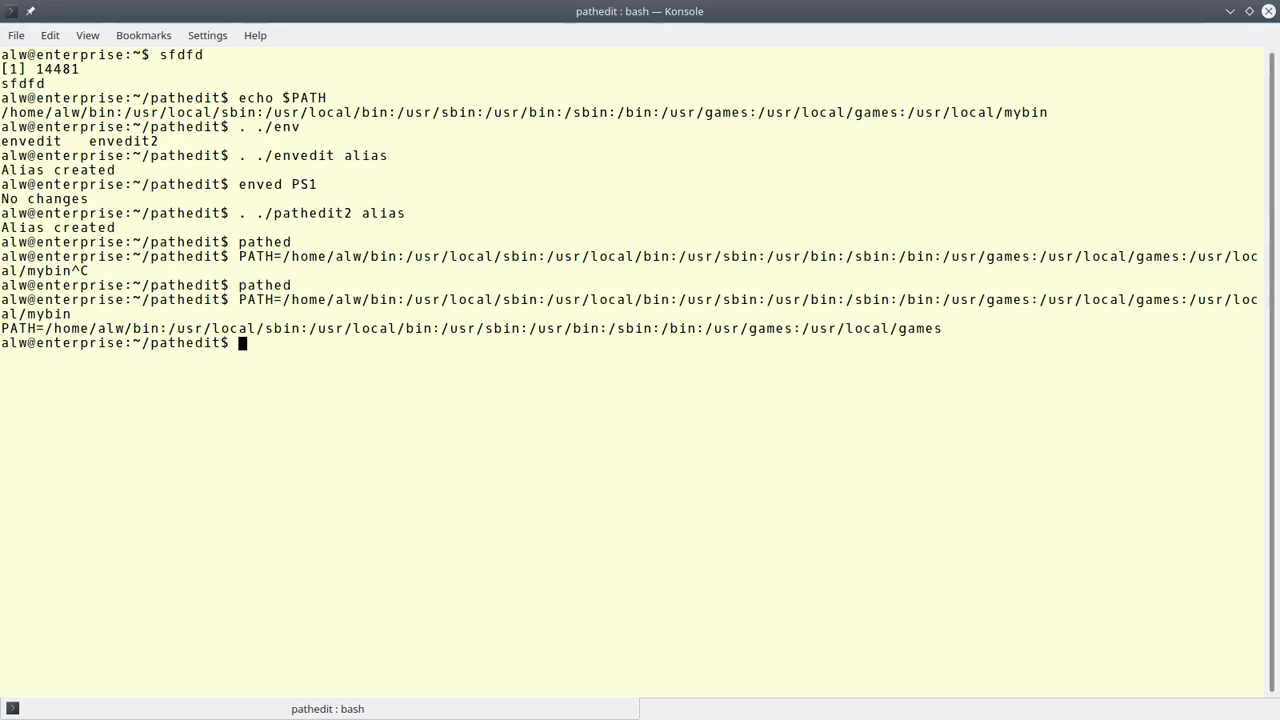
{"action": "type", "text": "echo $PATH"}
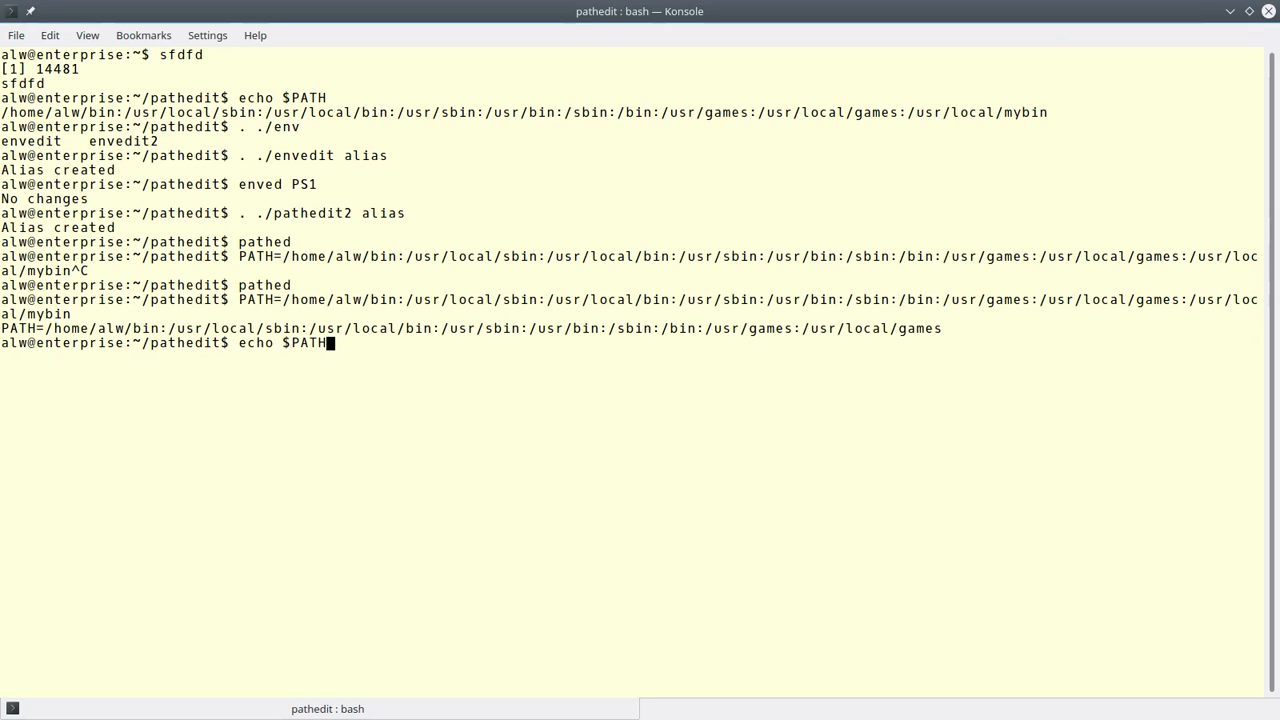